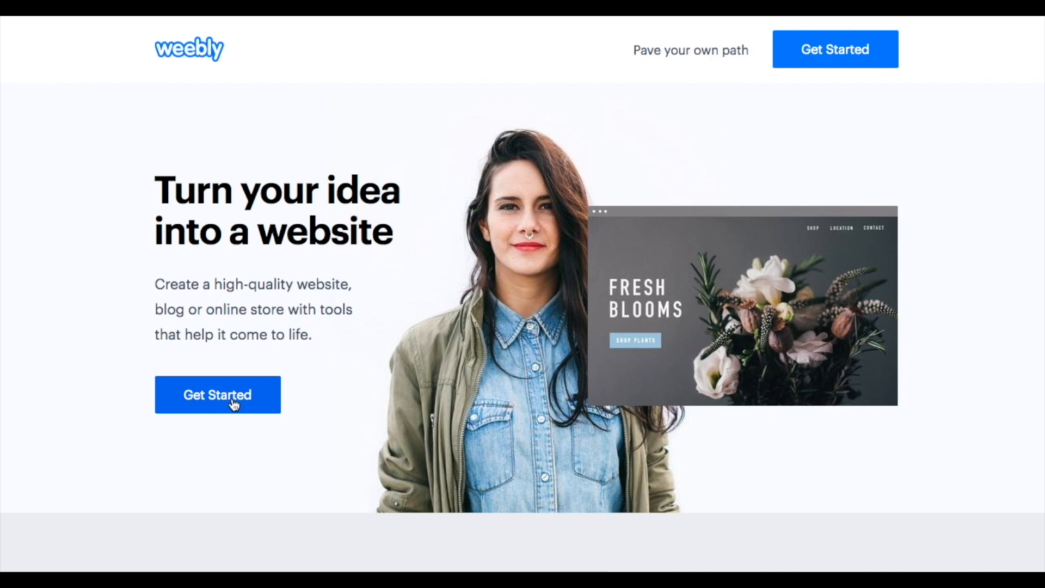
Step: Create a free Weebly account and decline selling online for now
{"action": "left_click", "coordinate": [217, 394]}
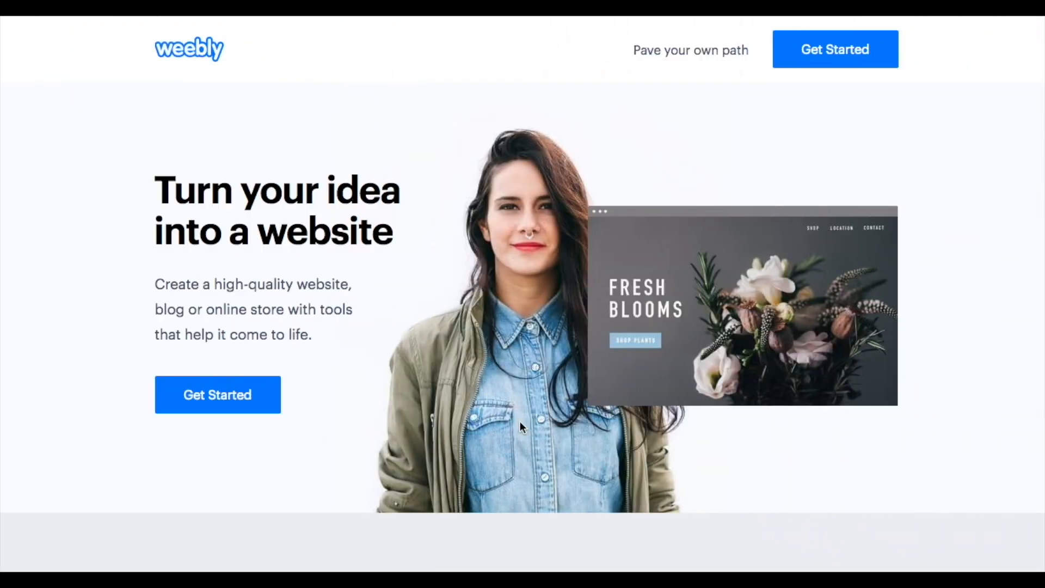
{"action": "mouse_move", "coordinate": [217, 395]}
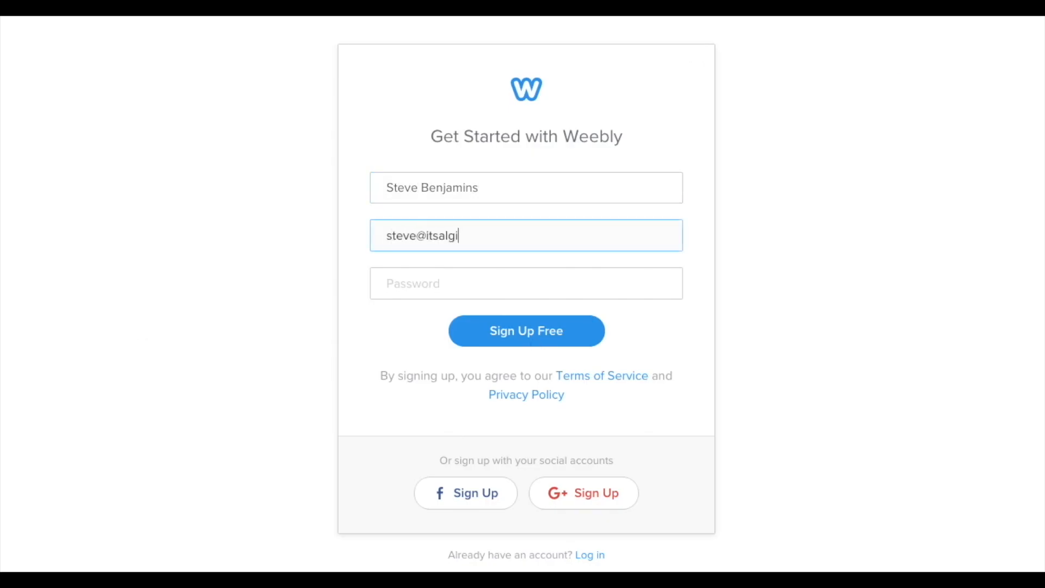
{"action": "left_click", "coordinate": [526, 330]}
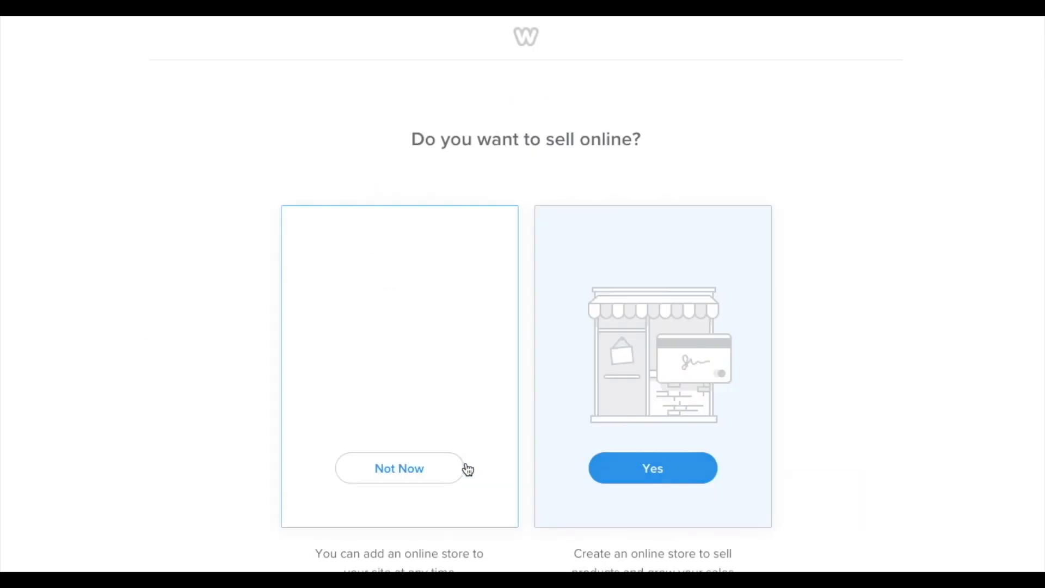
{"action": "left_click", "coordinate": [398, 468]}
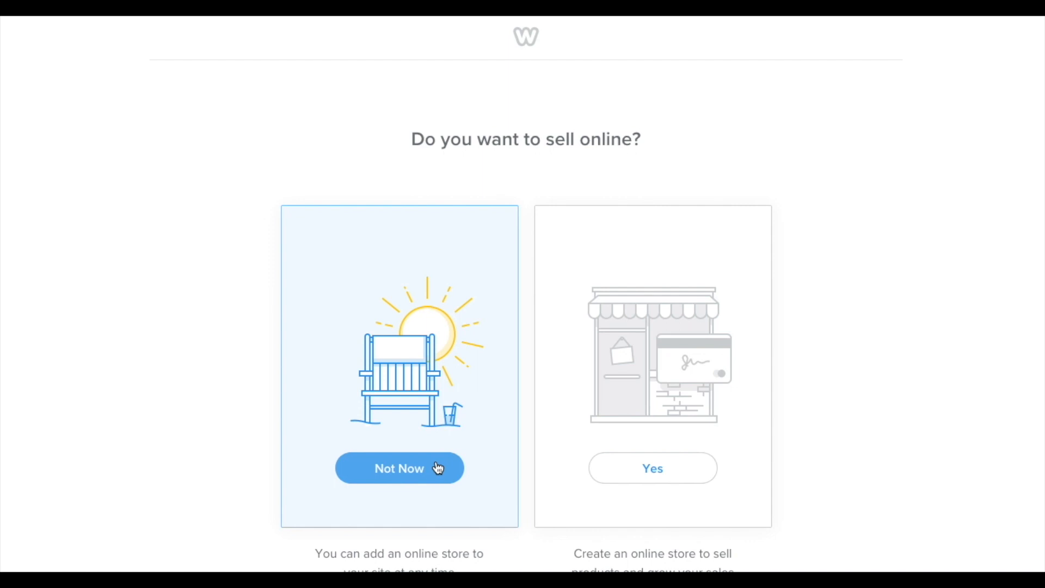
{"action": "left_click", "coordinate": [398, 468]}
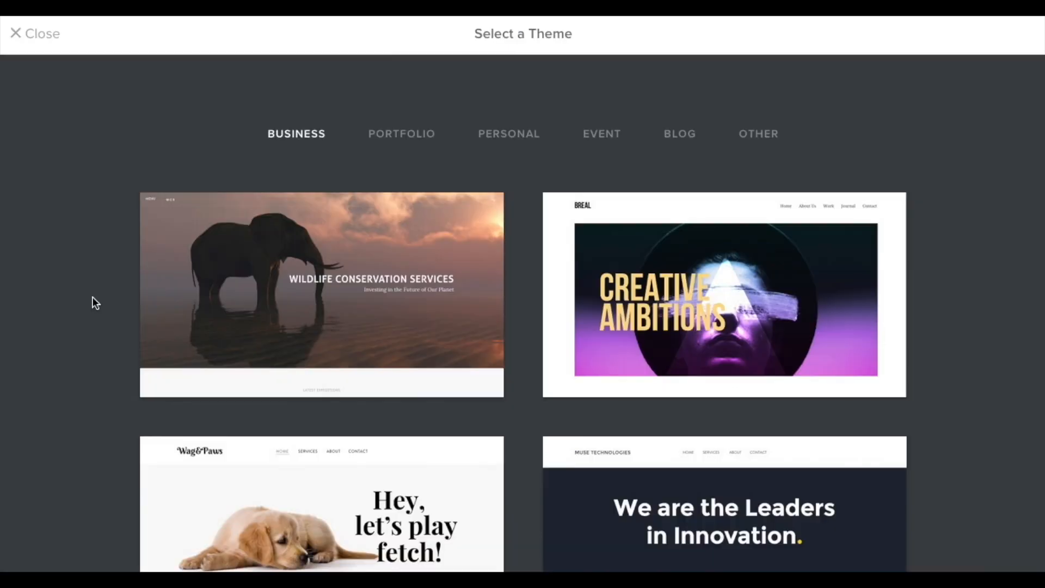
Step: Preview the BREAL business theme and start editing with it
{"action": "scroll", "scroll_direction": "down", "scroll_amount": 3}
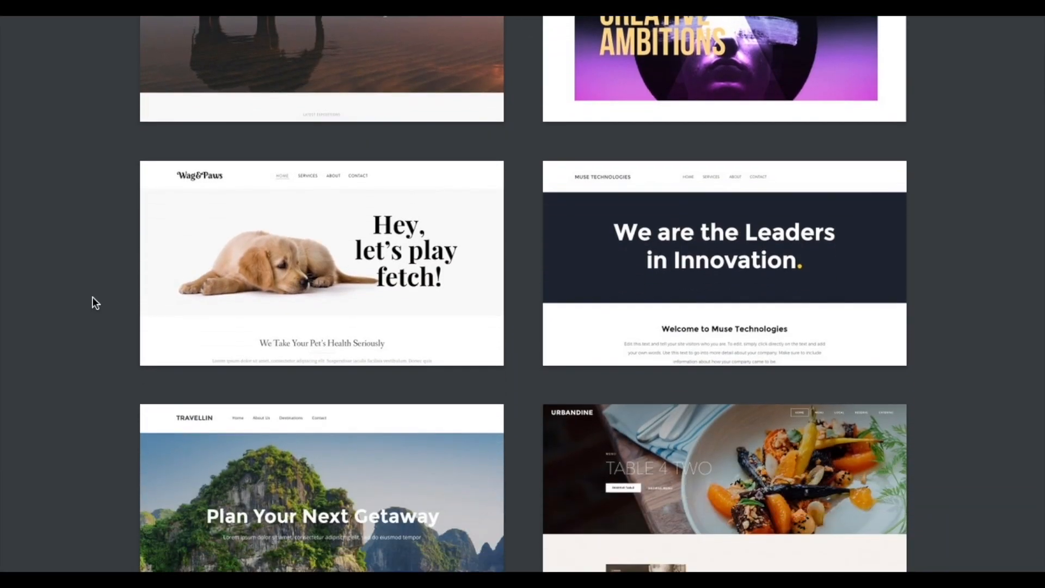
{"action": "scroll", "scroll_direction": "down", "scroll_amount": 3}
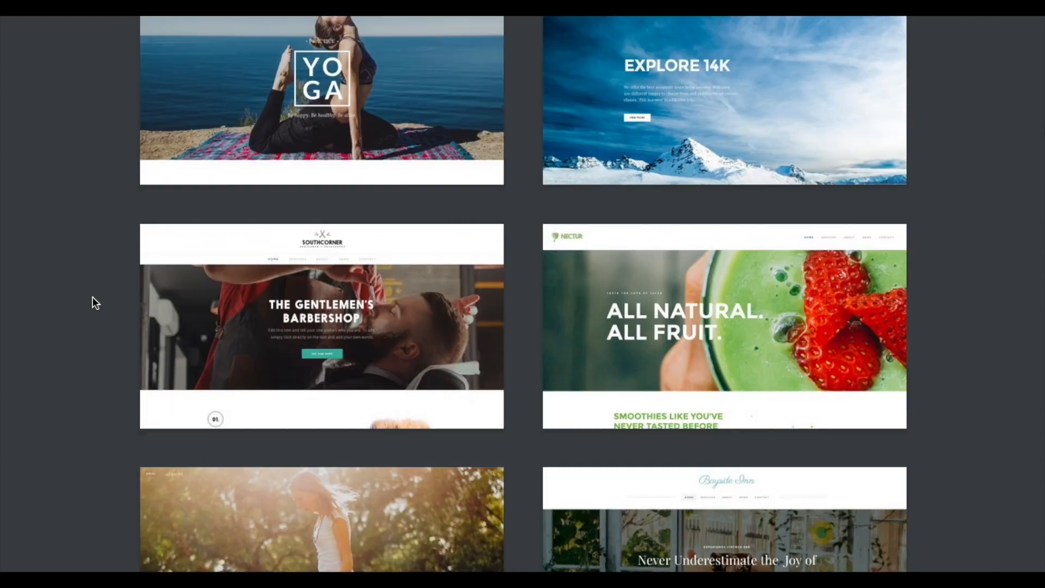
{"action": "scroll", "scroll_direction": "down", "scroll_amount": 3}
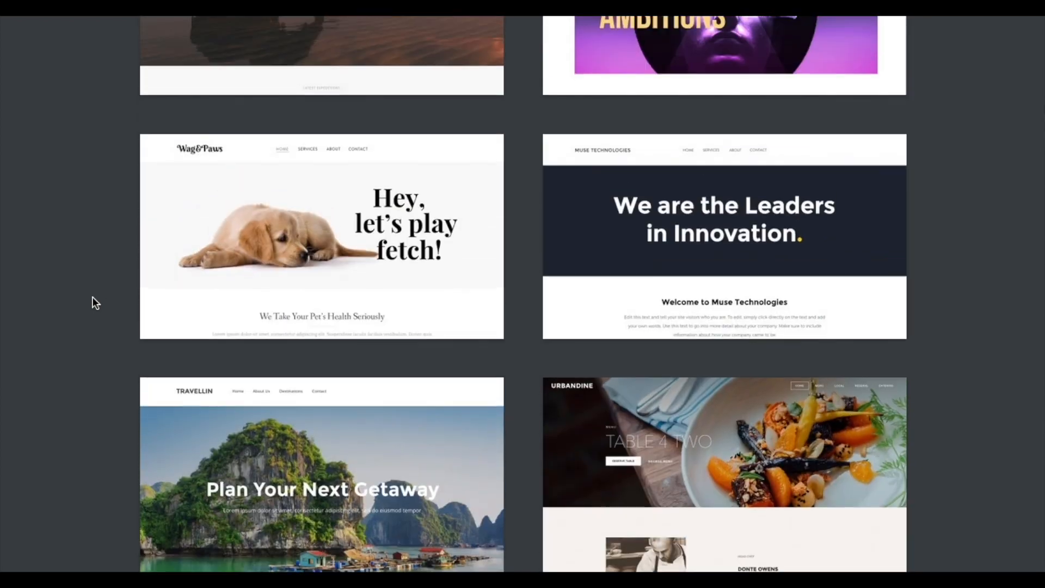
{"action": "scroll", "scroll_direction": "up", "scroll_amount": 3}
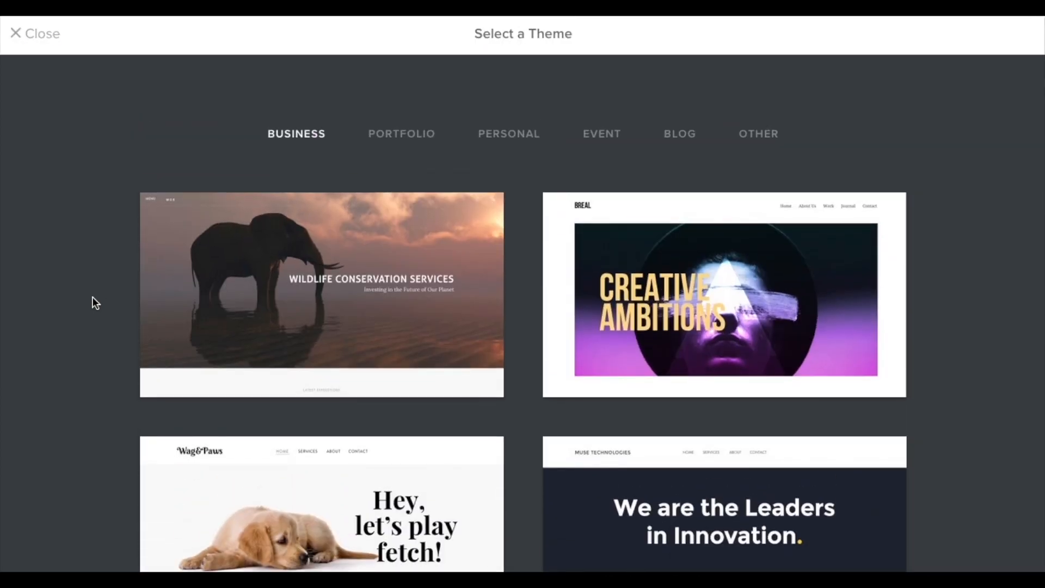
{"action": "mouse_move", "coordinate": [736, 287]}
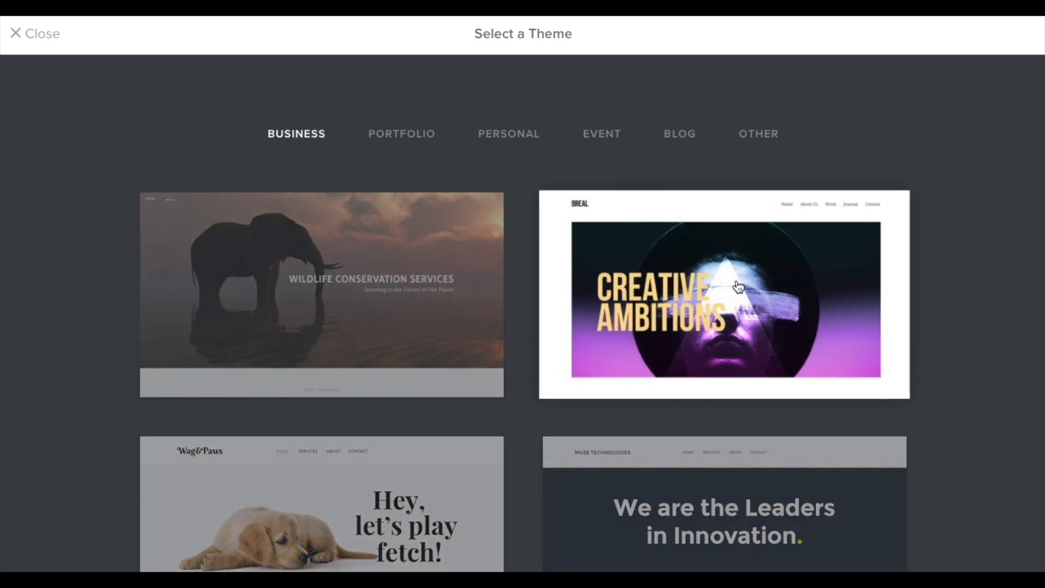
{"action": "left_click", "coordinate": [723, 295]}
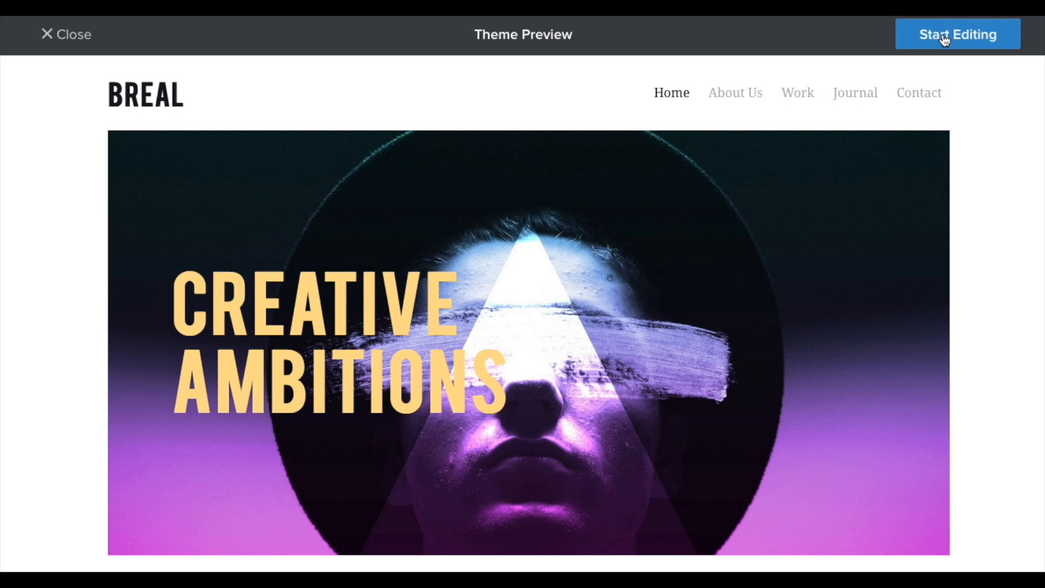
{"action": "left_click", "coordinate": [956, 33]}
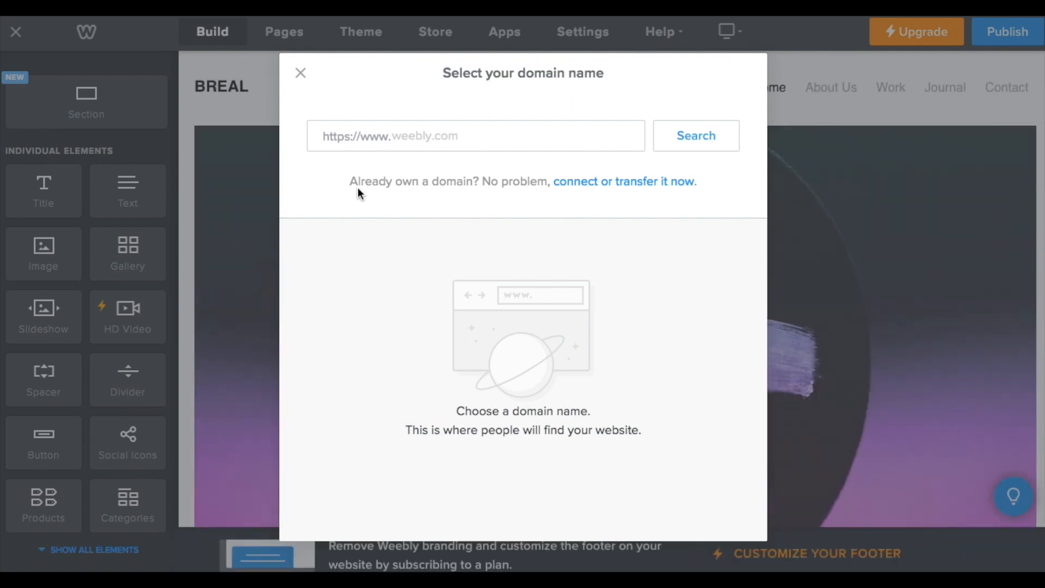
Step: Search for the domain itsallgiftology.com
{"action": "left_click", "coordinate": [475, 135]}
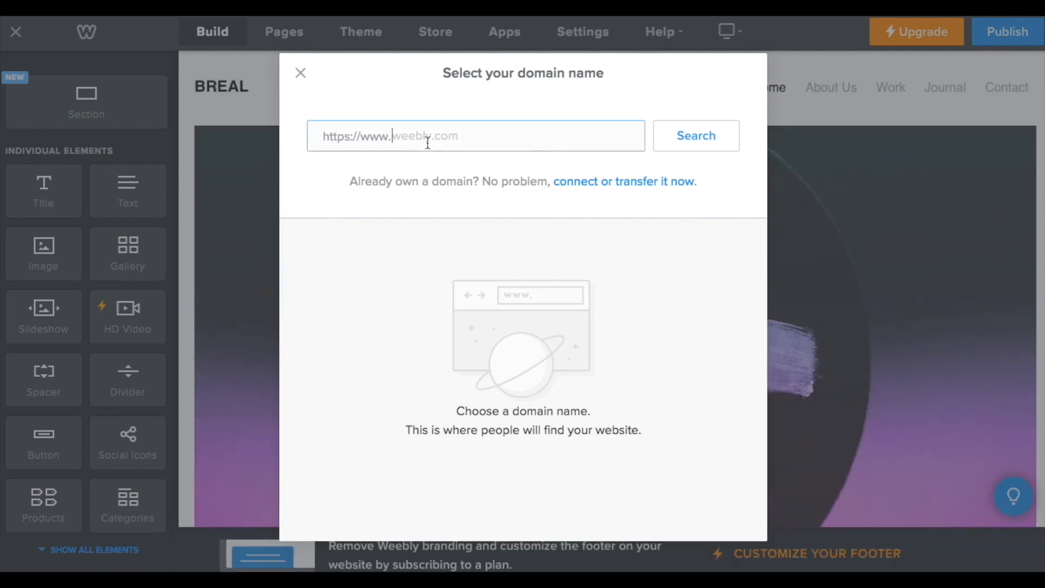
{"action": "type", "text": "itsallgiftology.com"}
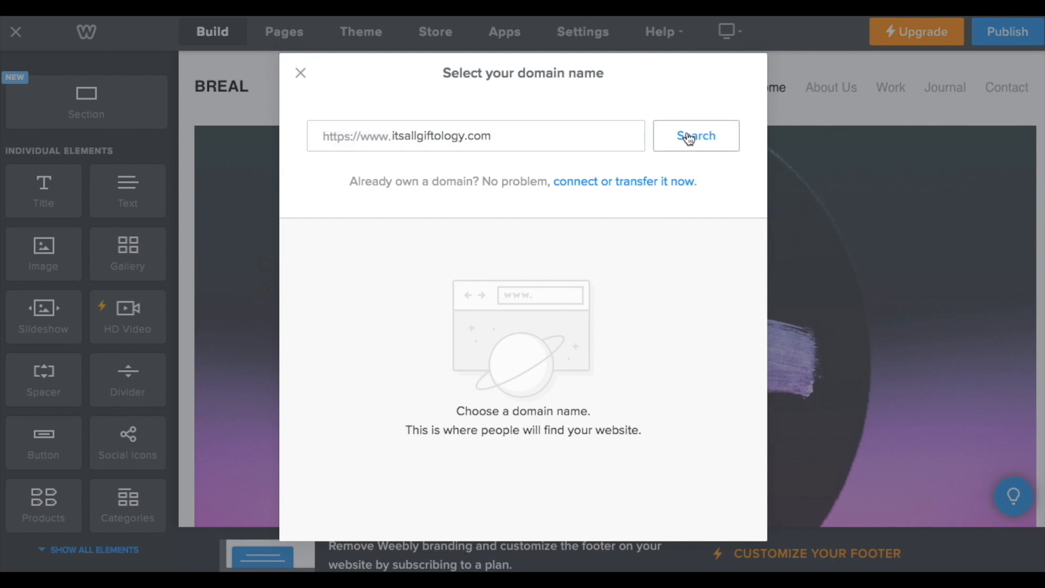
{"action": "left_click", "coordinate": [695, 135]}
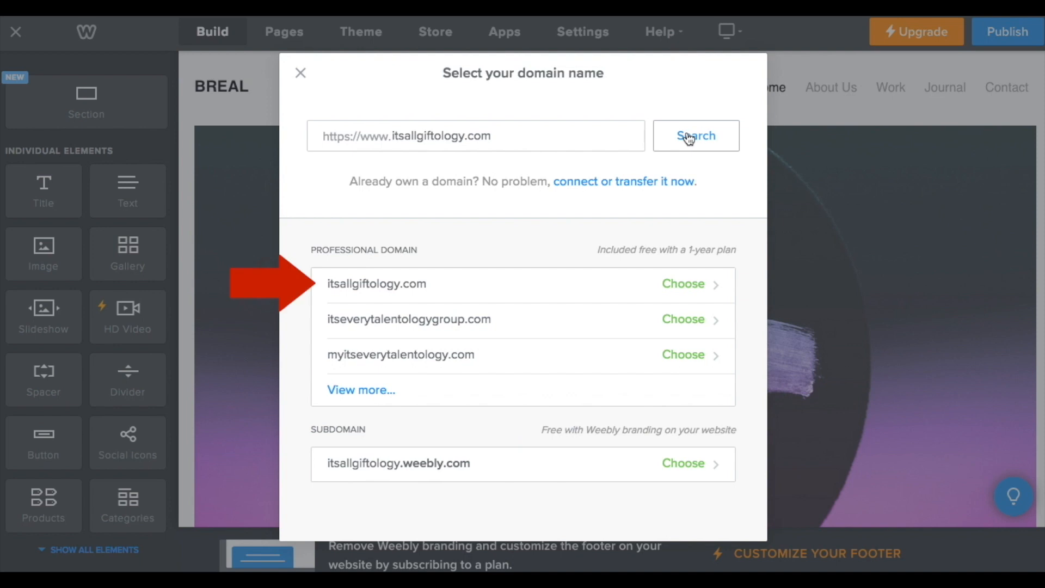
{"action": "mouse_move", "coordinate": [502, 288]}
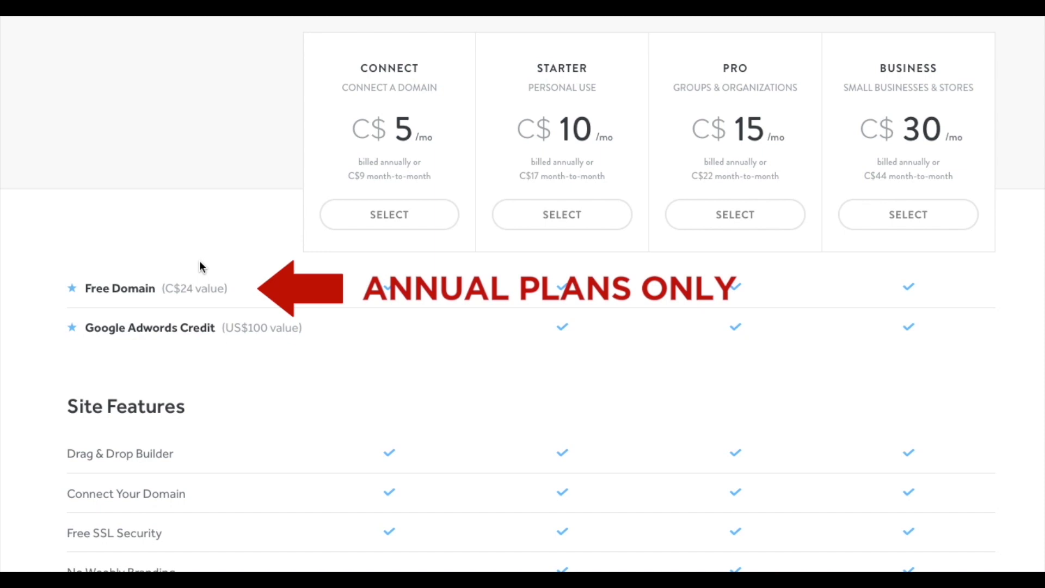
Step: Select itsallgiftology.com, compare plans, and choose the Starter plan at C$120.00 yearly
{"action": "scroll", "scroll_direction": "down", "scroll_amount": 3}
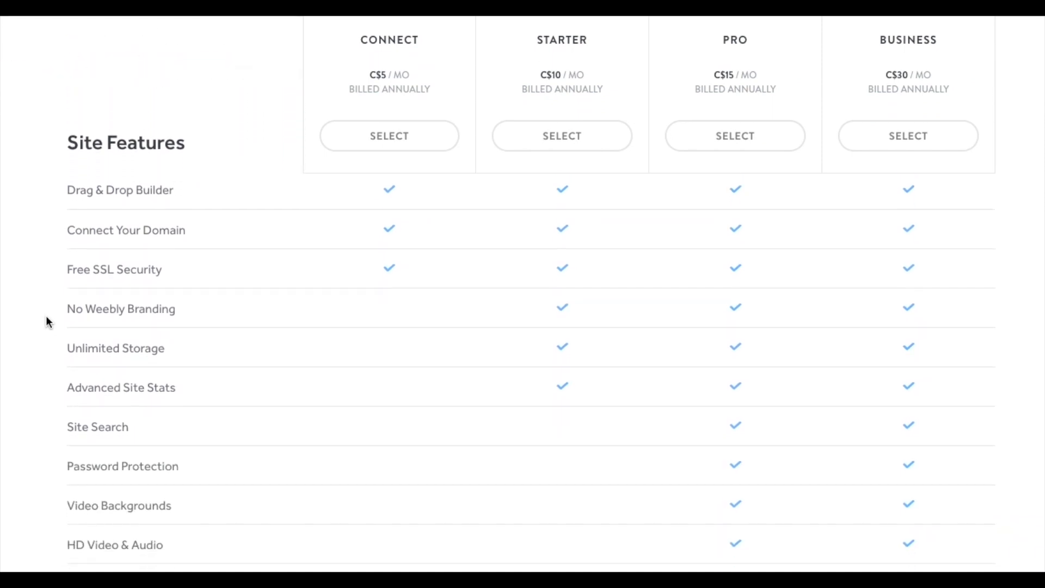
{"action": "scroll", "scroll_direction": "up", "scroll_amount": 3}
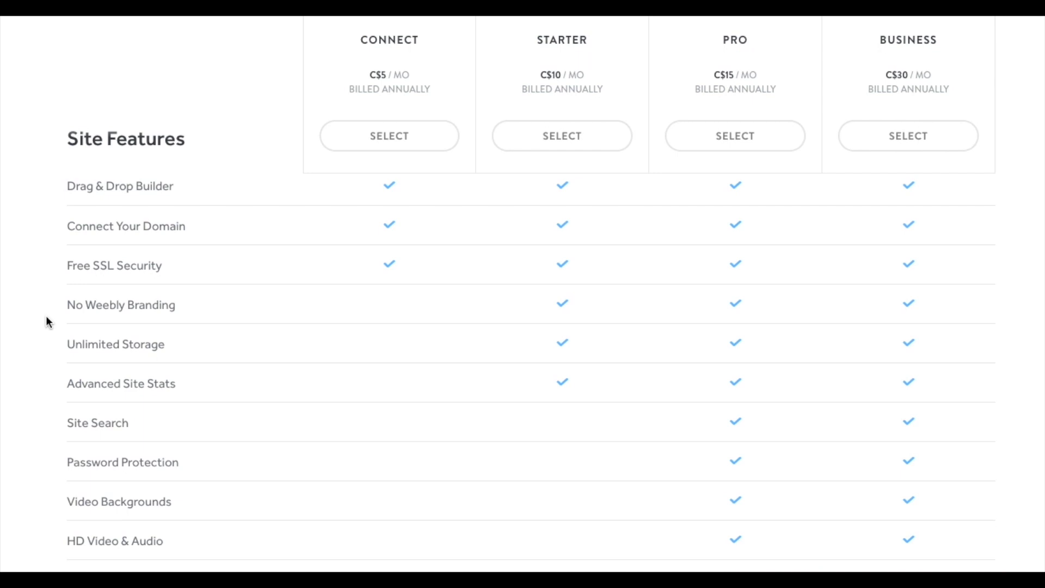
{"action": "left_click", "coordinate": [389, 136]}
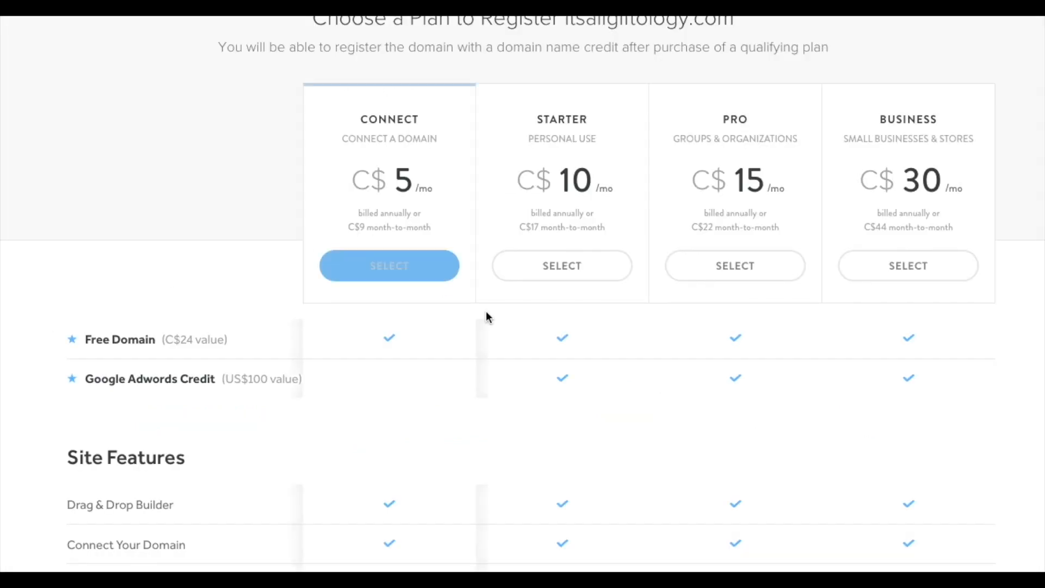
{"action": "left_click", "coordinate": [561, 265]}
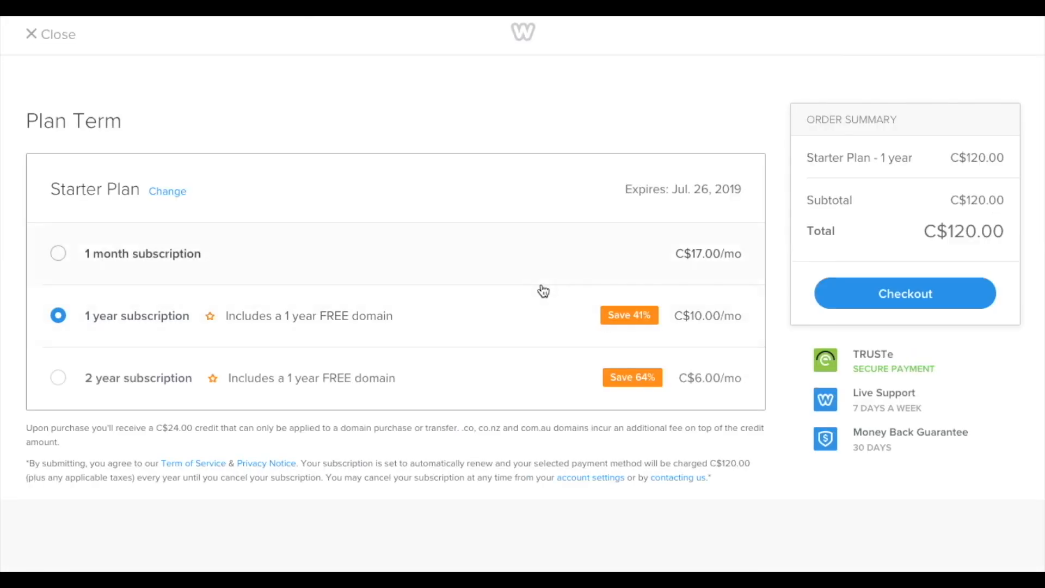
Step: Buy the Starter plan monthly at C$17.00 using saved card payment details
{"action": "left_click", "coordinate": [59, 253]}
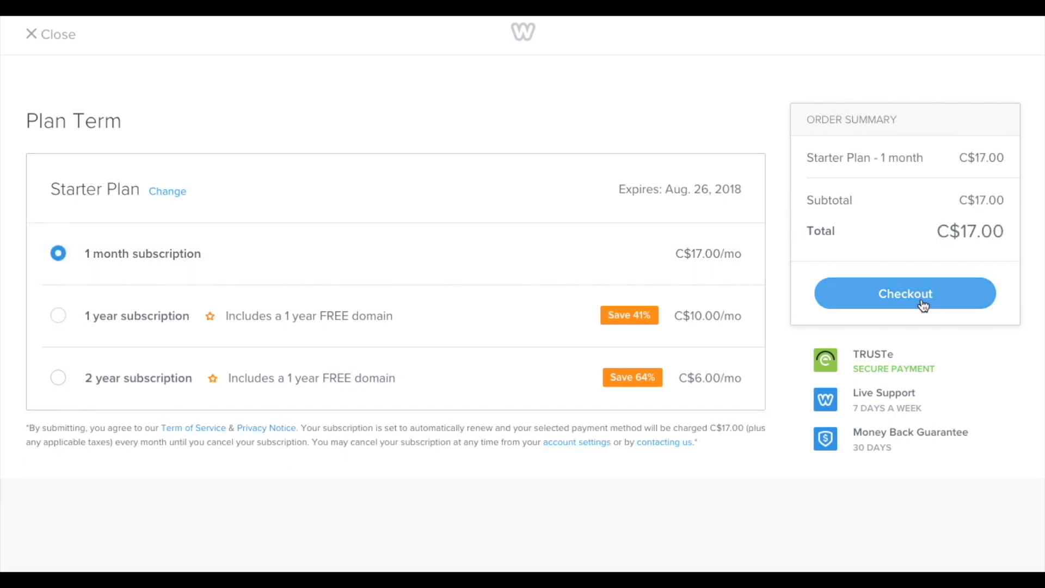
{"action": "left_click", "coordinate": [903, 293]}
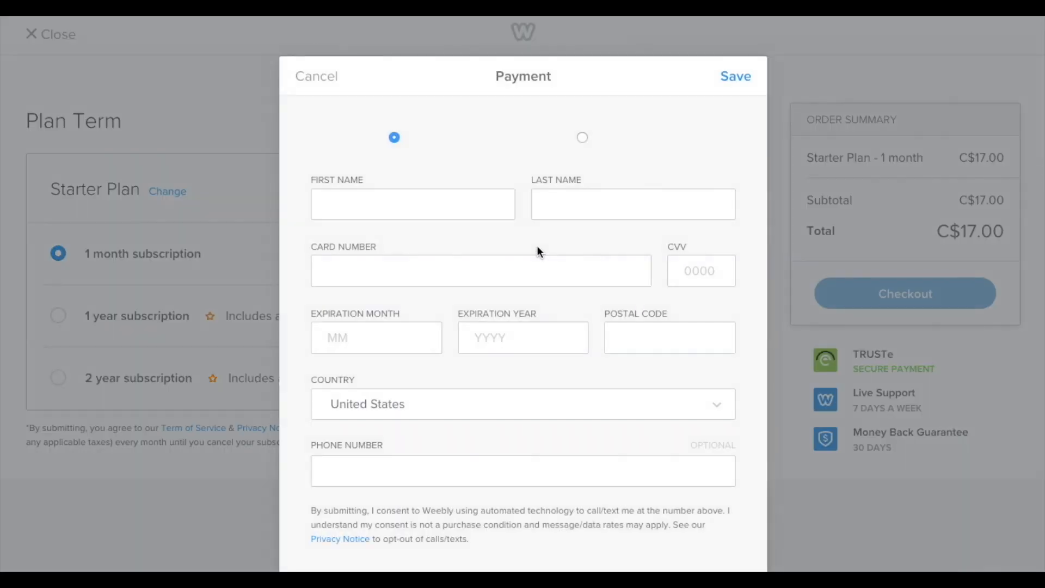
{"action": "left_click", "coordinate": [412, 185]}
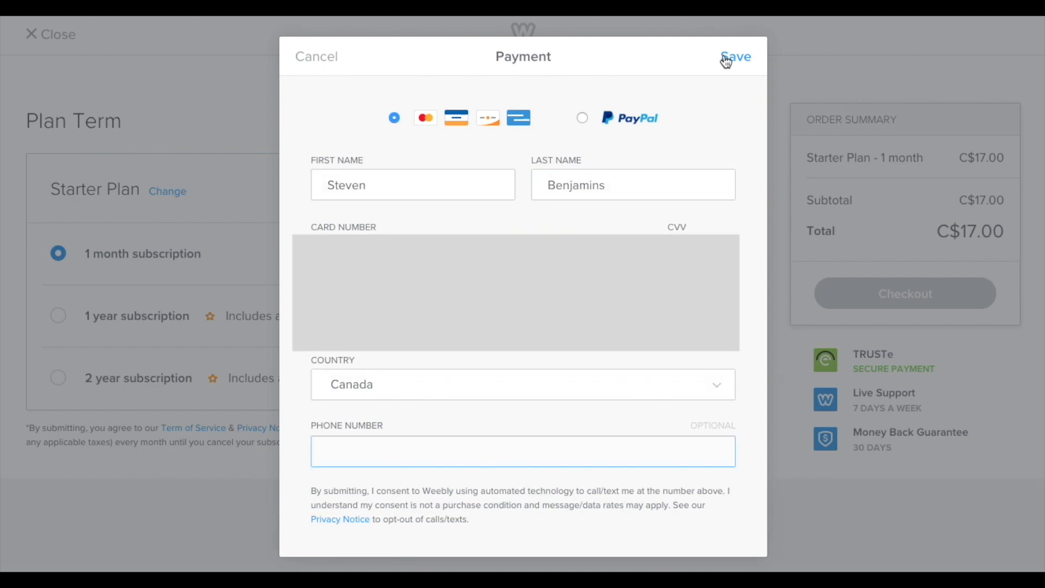
{"action": "left_click", "coordinate": [735, 56]}
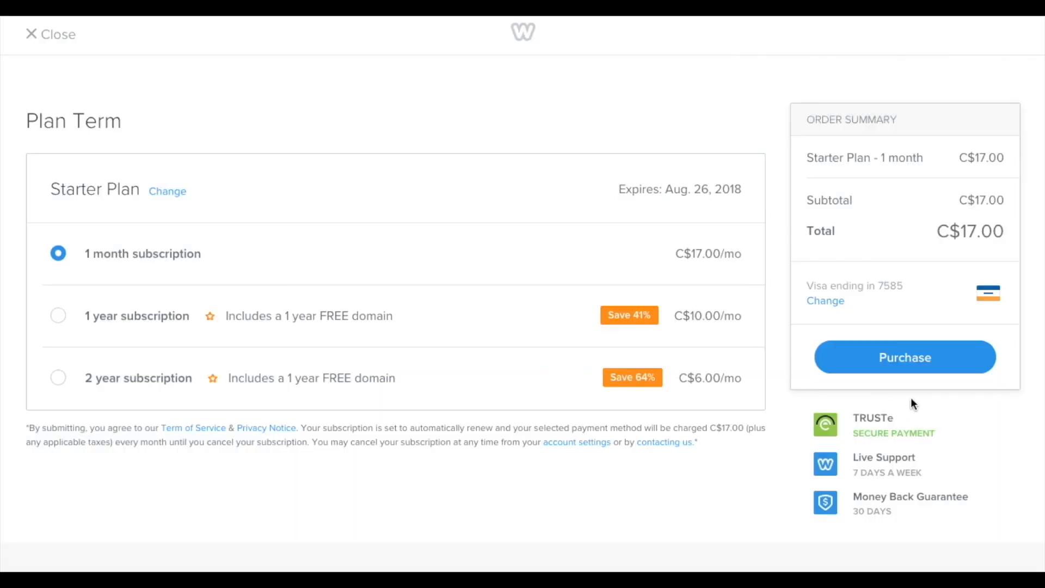
{"action": "left_click", "coordinate": [904, 357]}
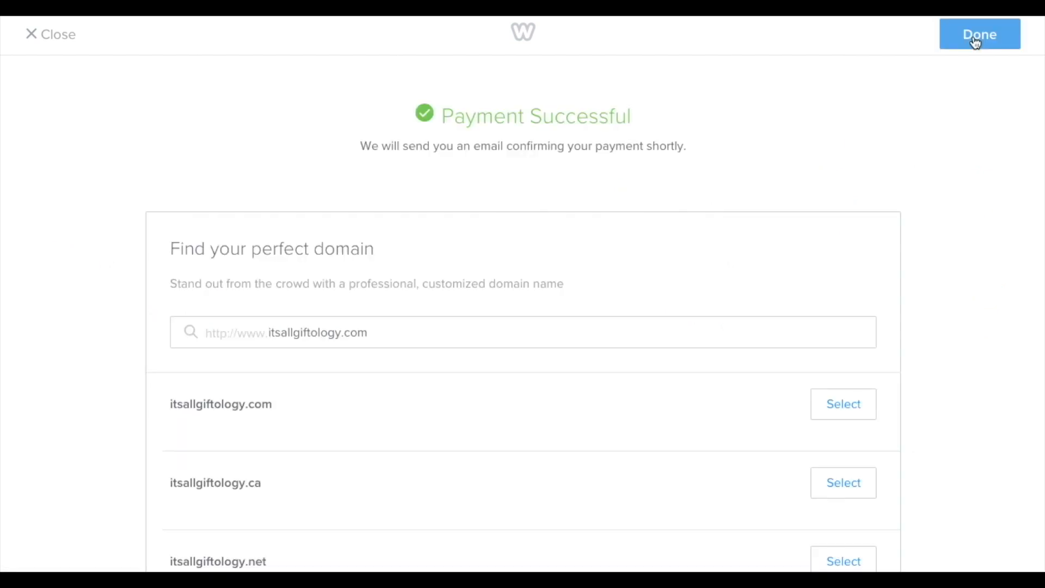
{"action": "mouse_move", "coordinate": [904, 332]}
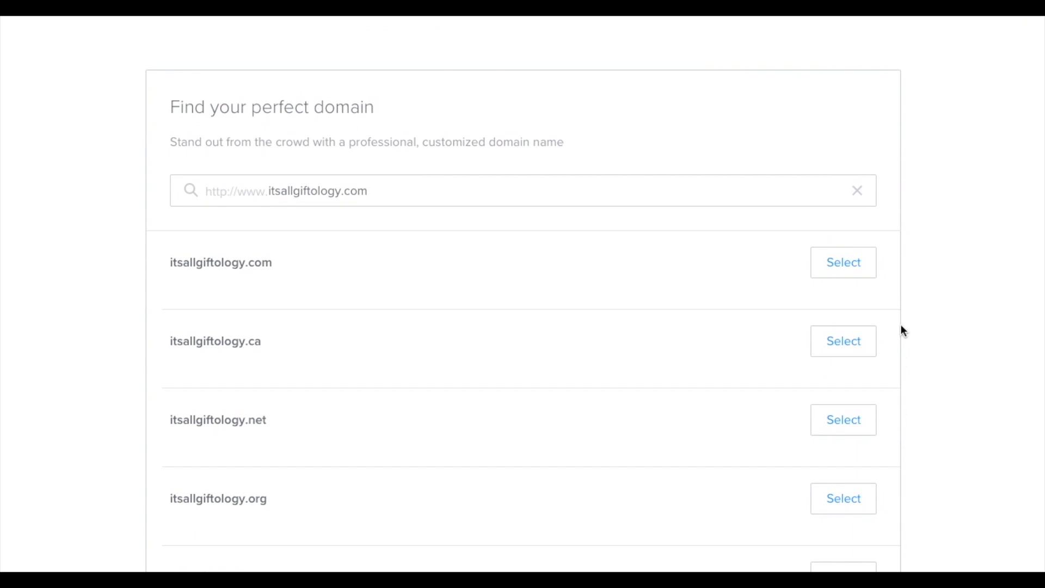
{"action": "mouse_move", "coordinate": [843, 279]}
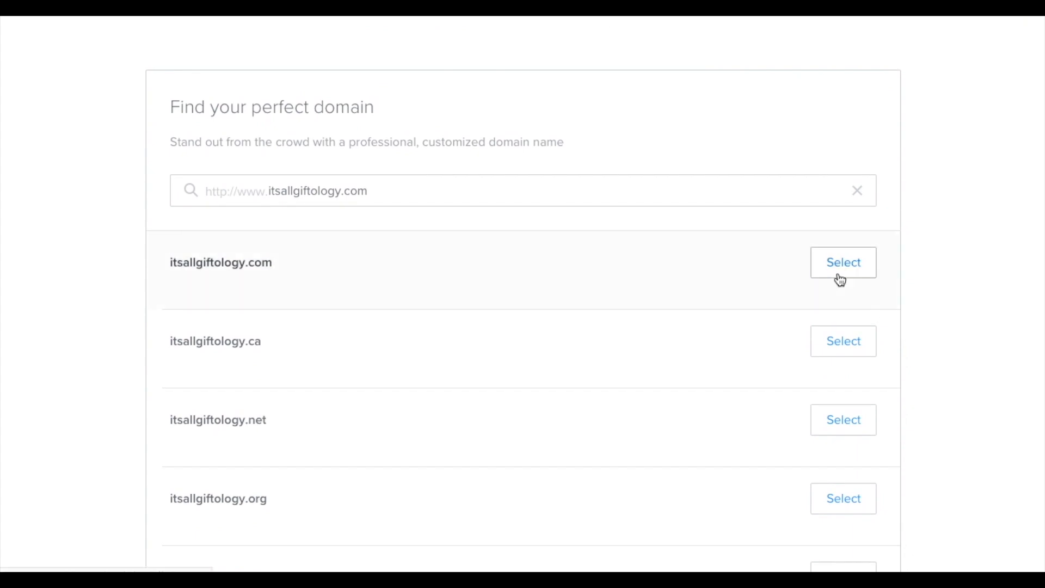
{"action": "left_click", "coordinate": [842, 262]}
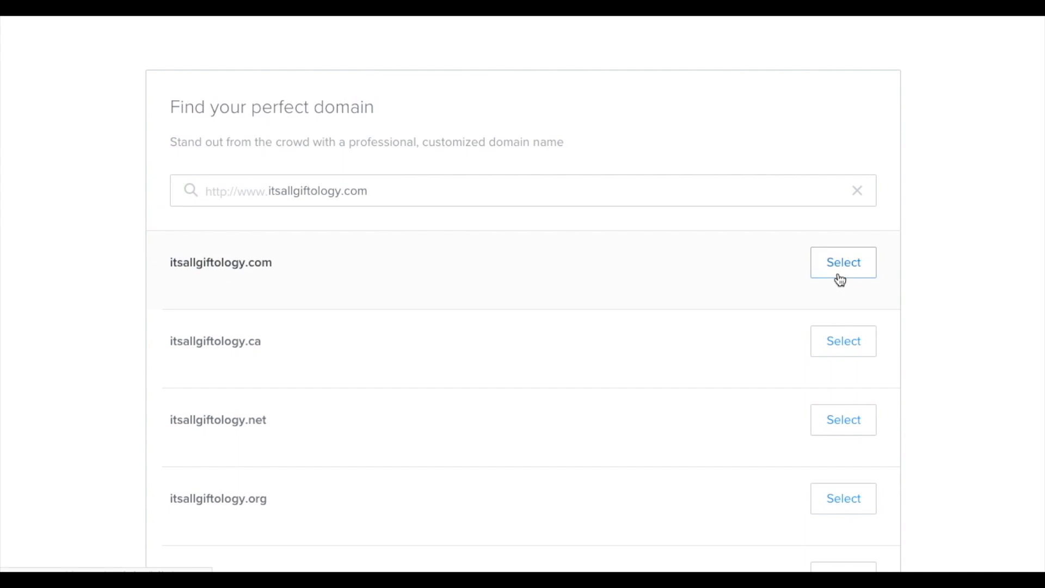
Step: Register itsallgiftology.com for one year without privacy protection, totalling C$24.00
{"action": "left_click", "coordinate": [842, 261]}
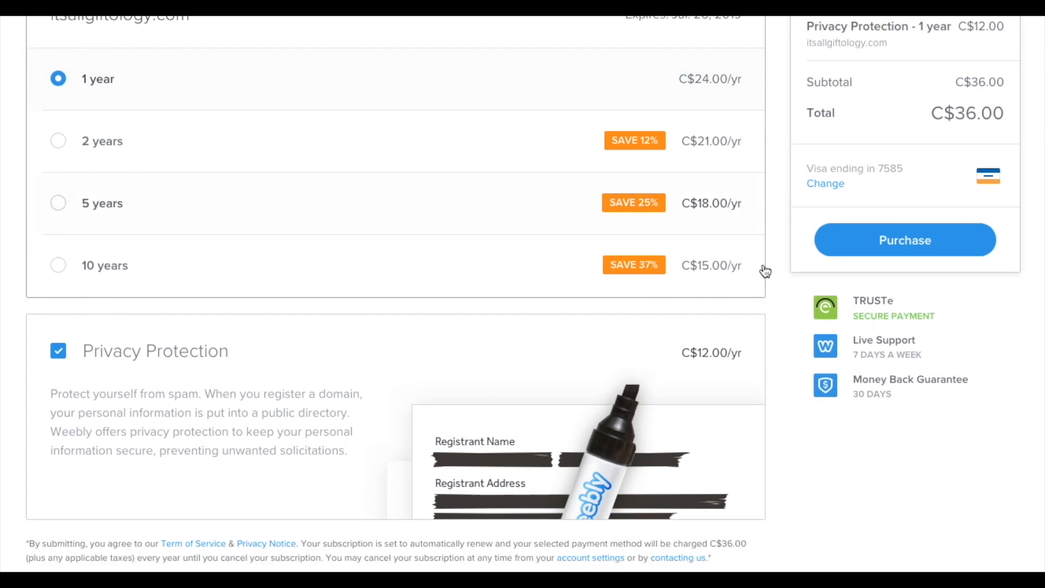
{"action": "scroll", "scroll_direction": "down", "scroll_amount": 3}
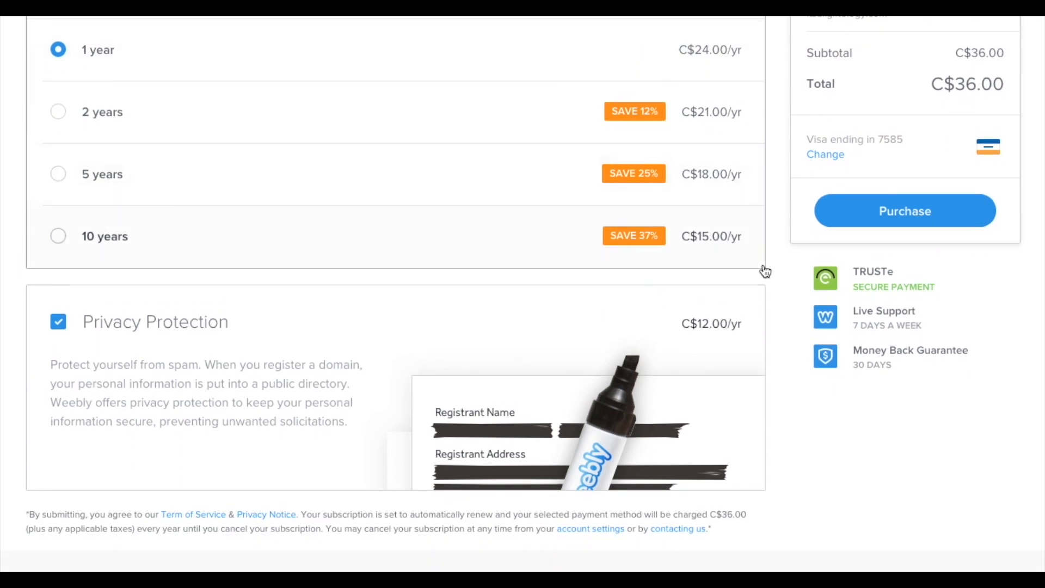
{"action": "mouse_move", "coordinate": [287, 378]}
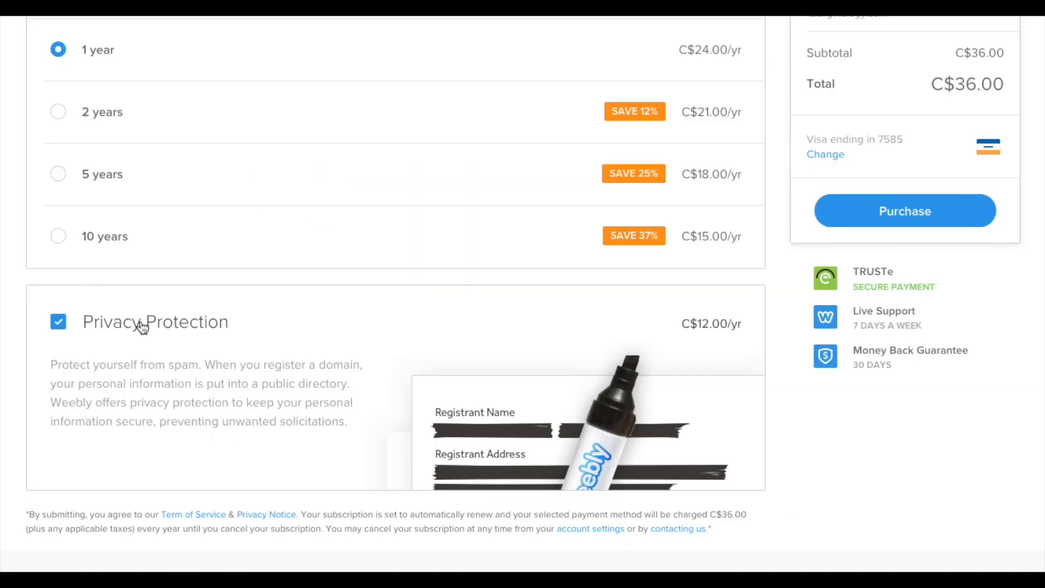
{"action": "left_click", "coordinate": [58, 321]}
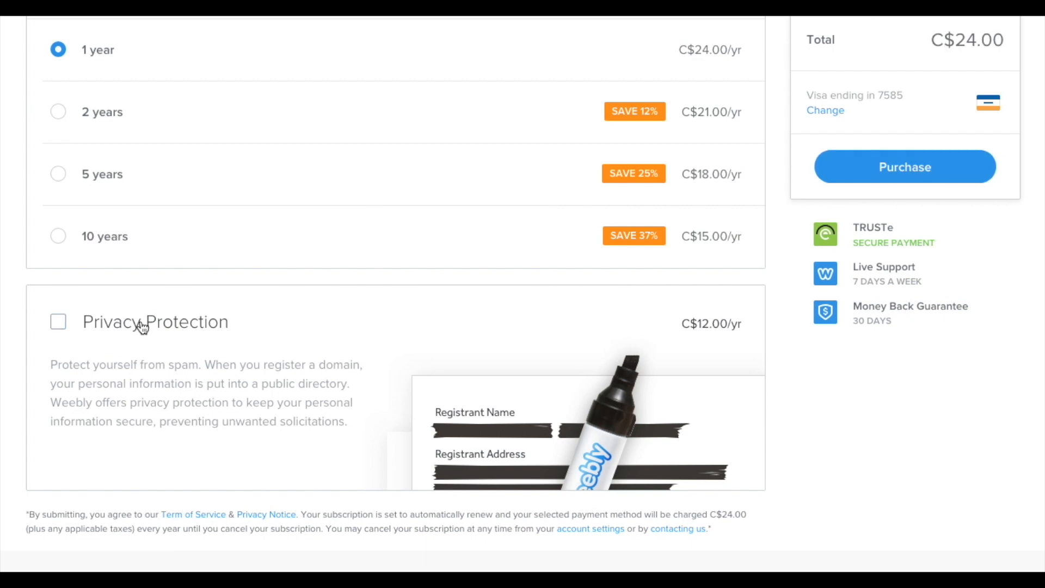
{"action": "scroll", "scroll_direction": "up", "scroll_amount": 3}
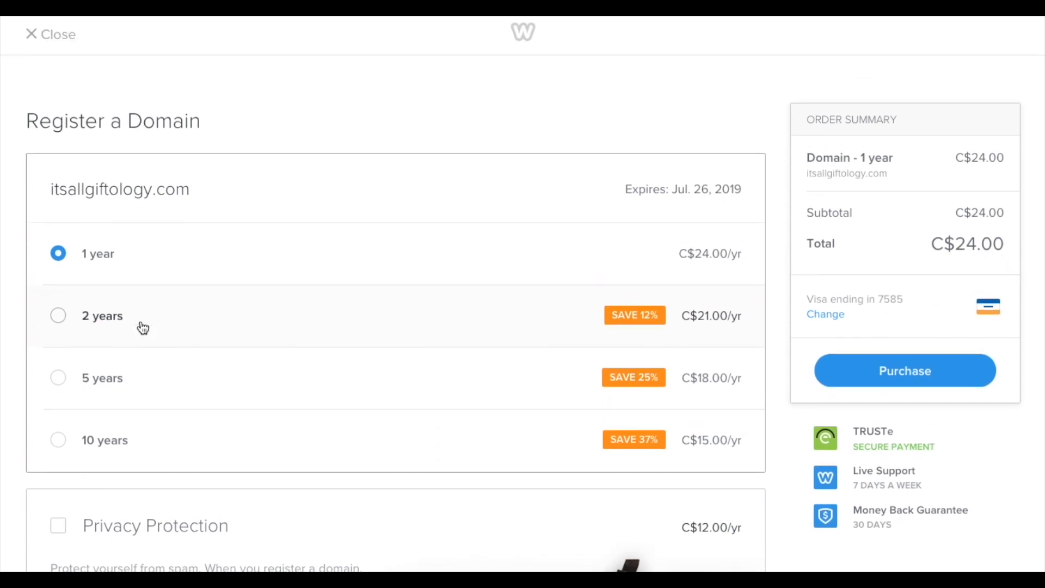
{"action": "mouse_move", "coordinate": [974, 389]}
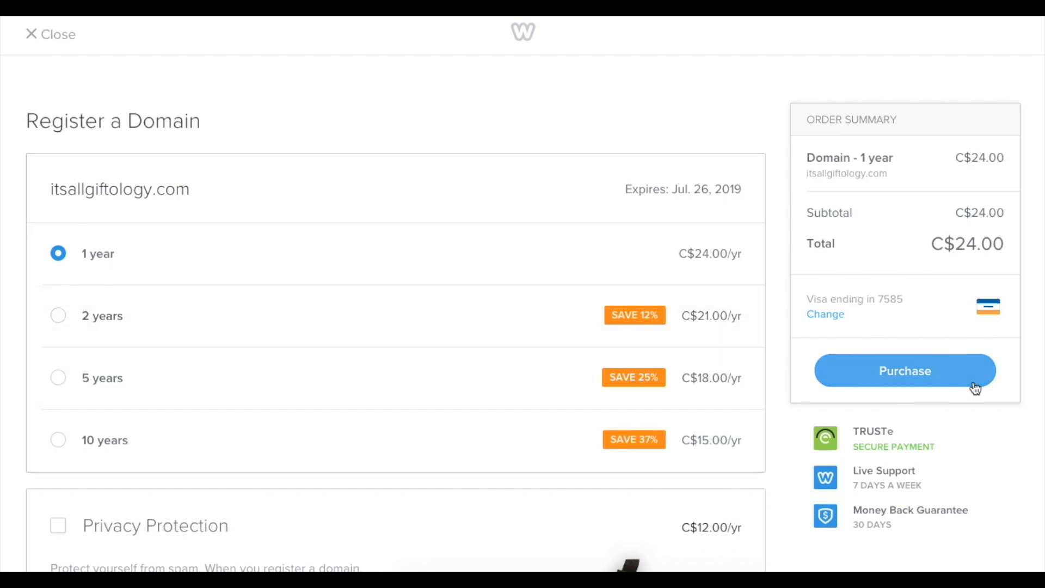
{"action": "mouse_move", "coordinate": [944, 375]}
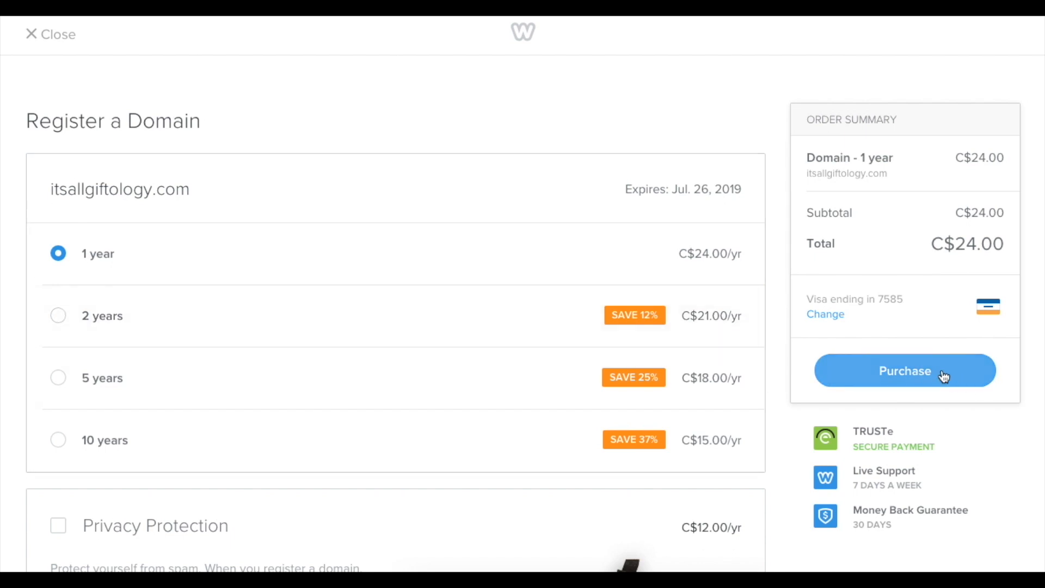
Step: Purchase the itsallgiftology.com registration, confirm registrant contact, and close the success page
{"action": "left_click", "coordinate": [904, 371]}
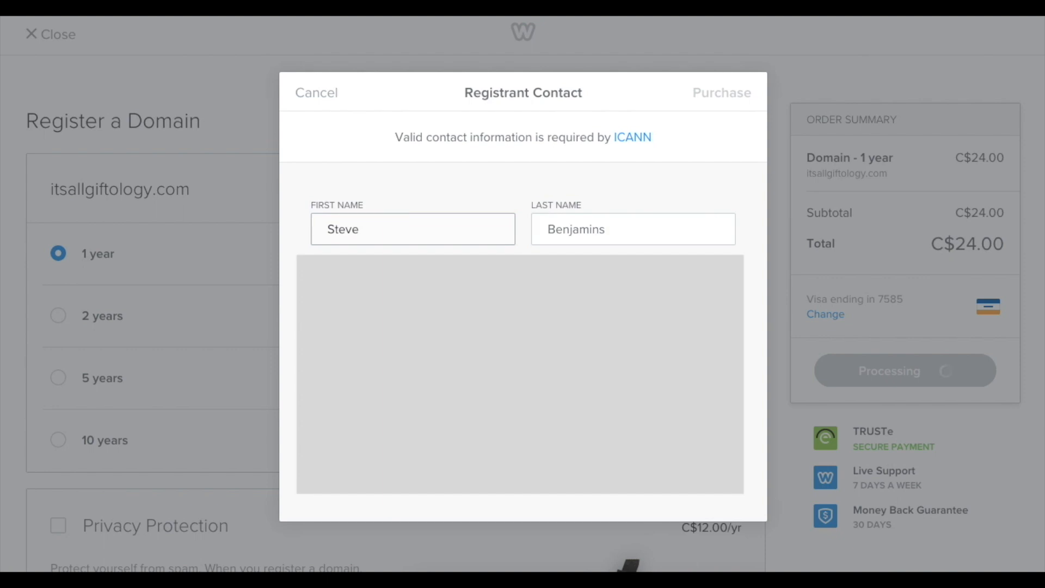
{"action": "left_click", "coordinate": [720, 92]}
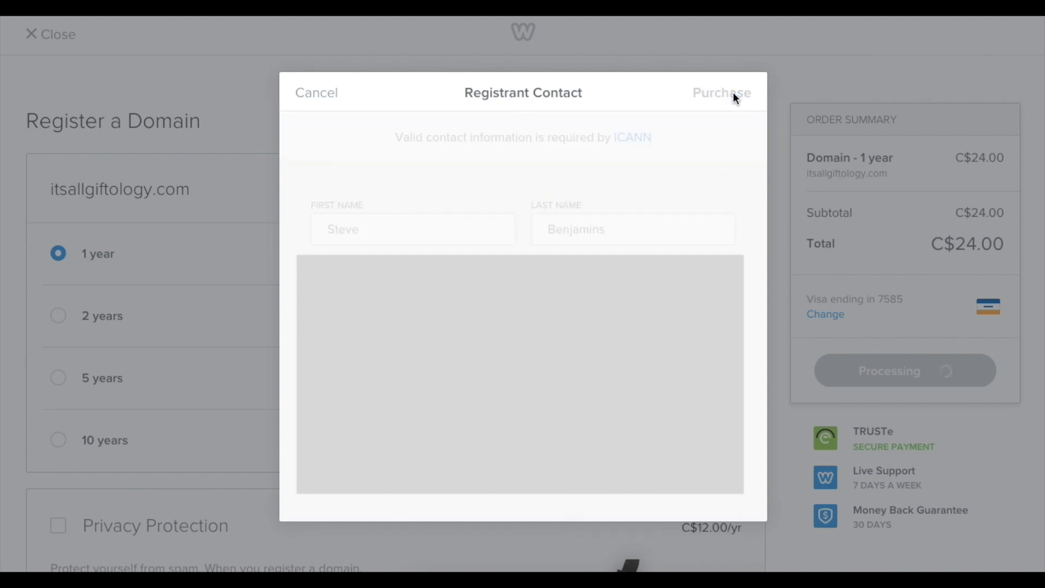
{"action": "left_click", "coordinate": [721, 92]}
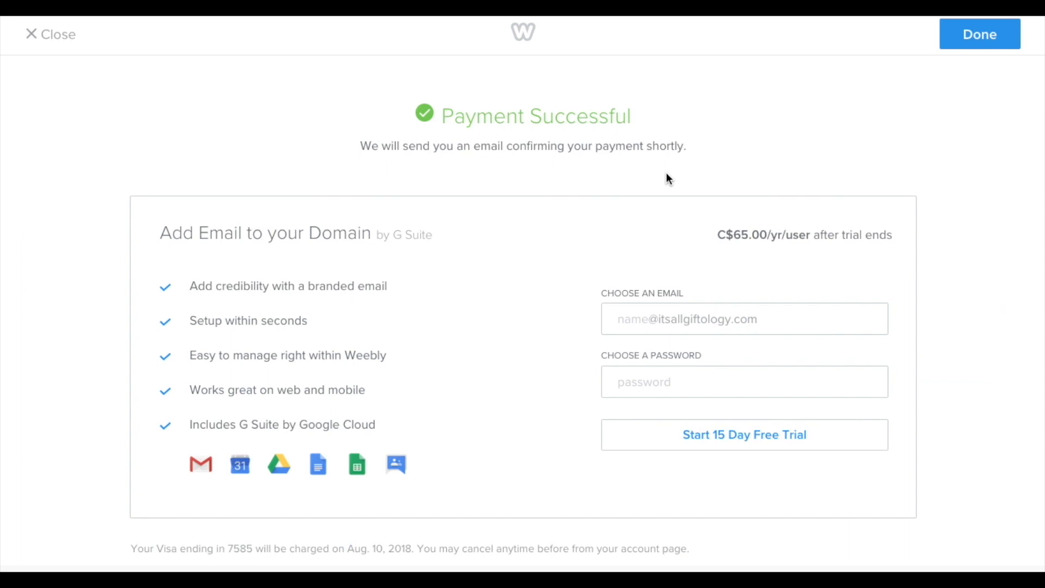
{"action": "mouse_move", "coordinate": [979, 34]}
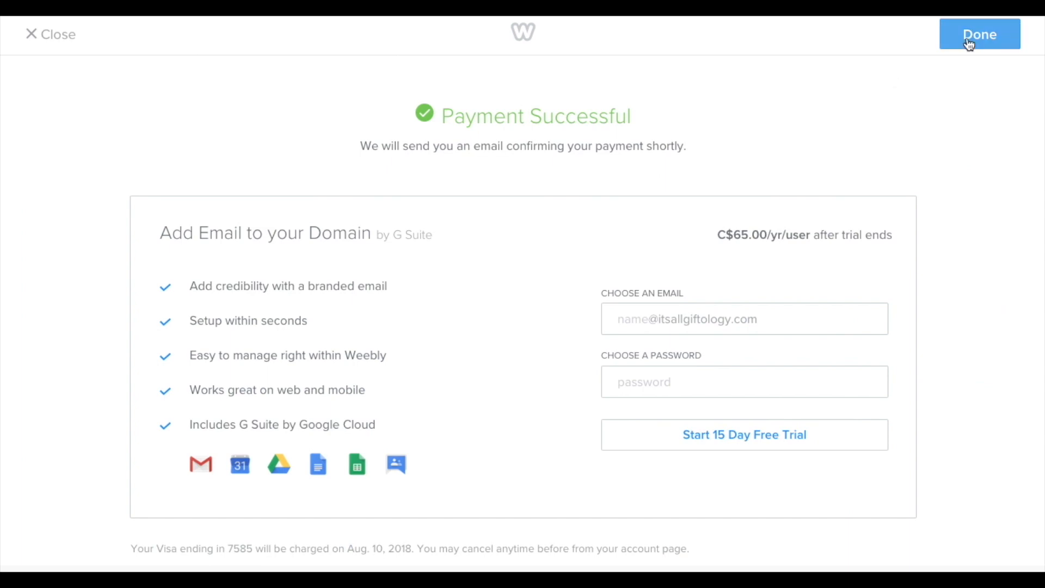
{"action": "left_click", "coordinate": [980, 34]}
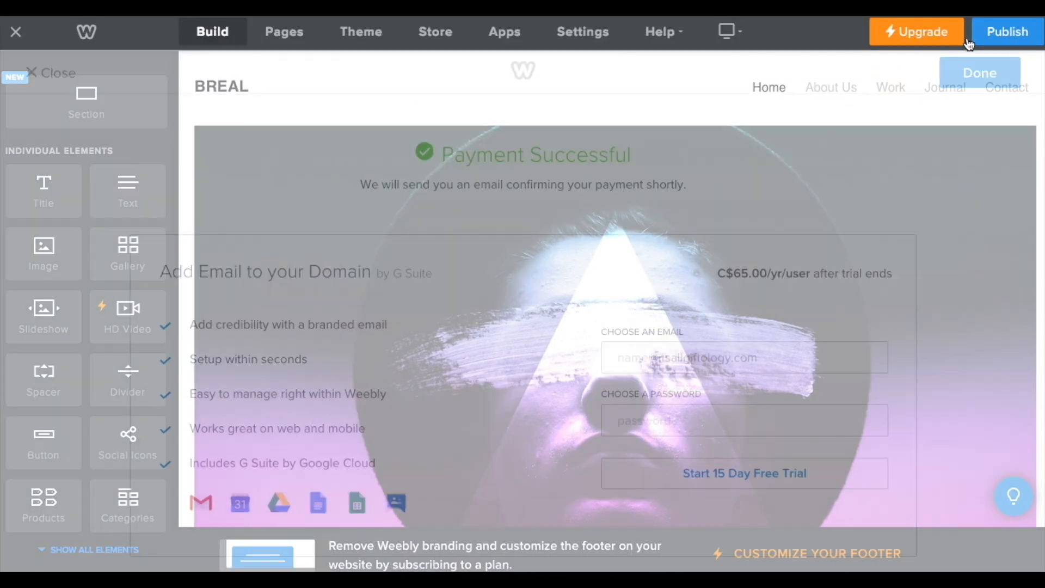
{"action": "left_click", "coordinate": [978, 72]}
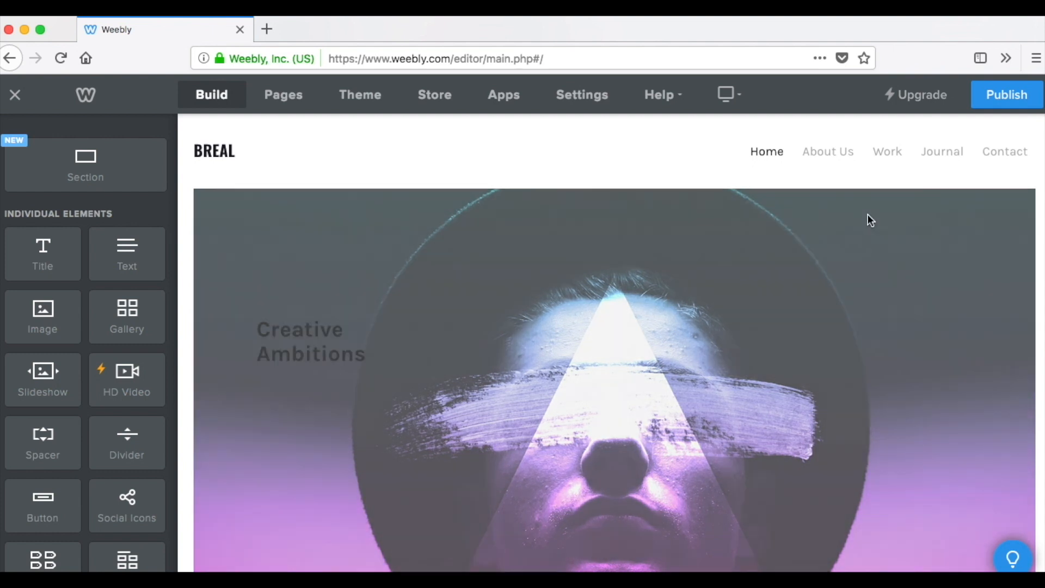
{"action": "left_click", "coordinate": [1005, 94]}
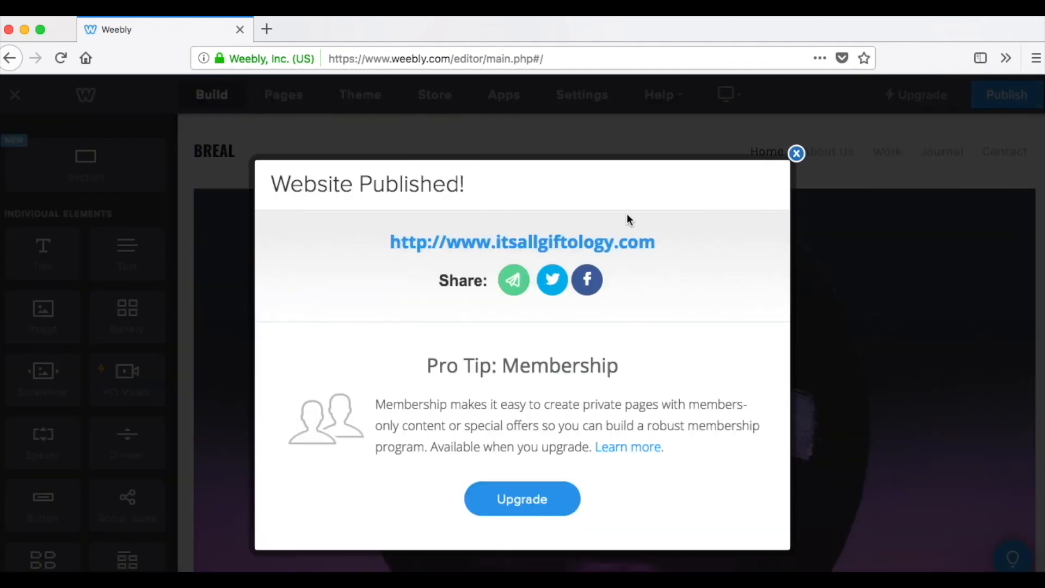
{"action": "left_click", "coordinate": [522, 241]}
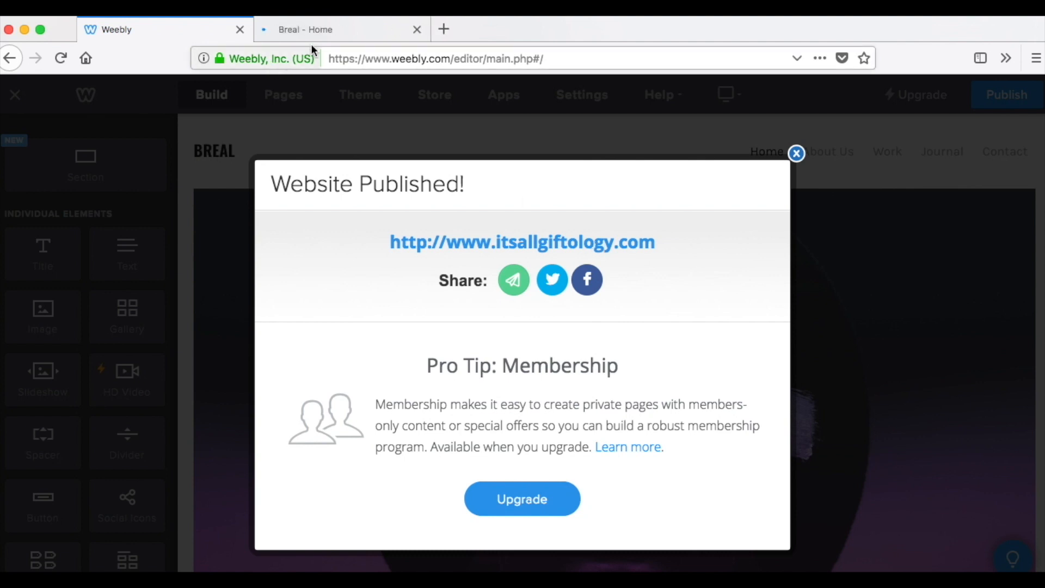
{"action": "left_click", "coordinate": [796, 153]}
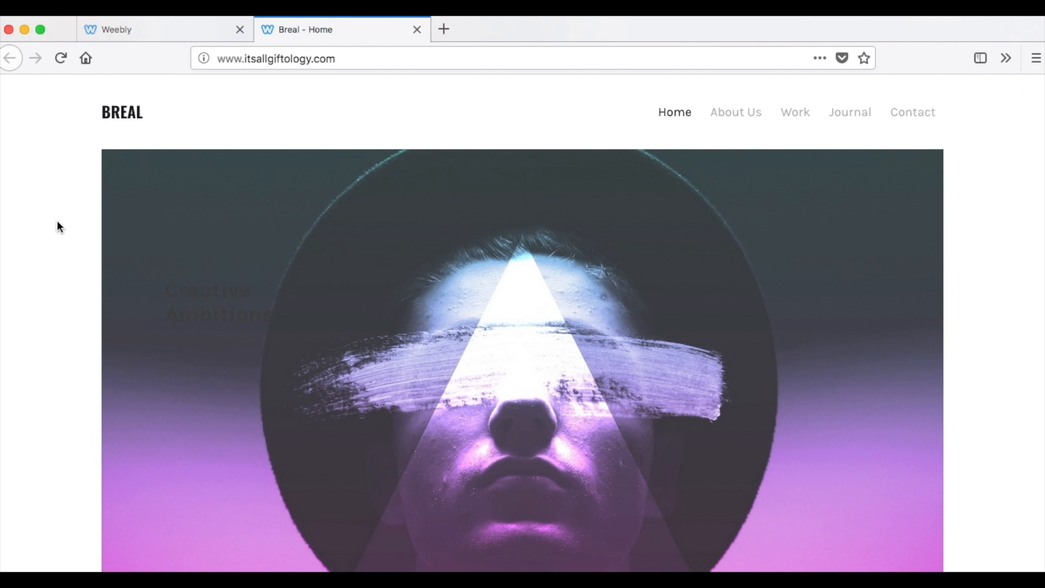
{"action": "scroll", "scroll_direction": "down", "scroll_amount": 3}
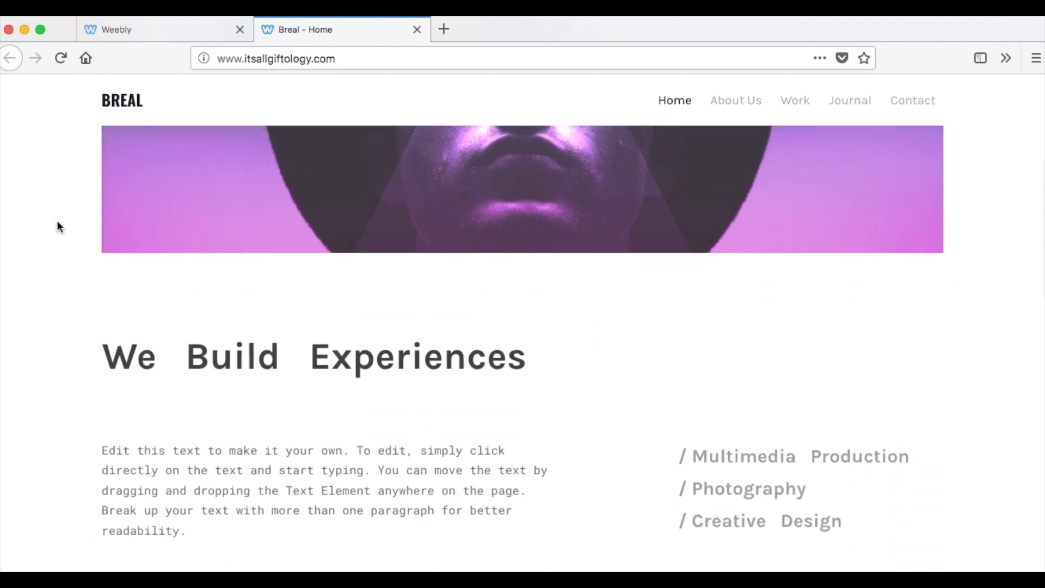
{"action": "scroll", "scroll_direction": "down", "scroll_amount": 3}
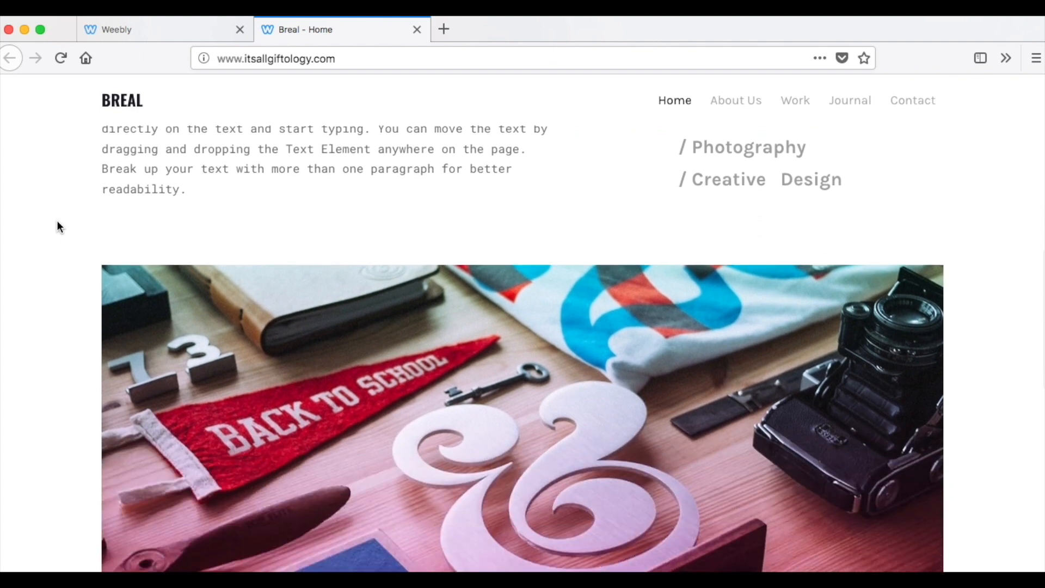
{"action": "scroll", "scroll_direction": "down", "scroll_amount": 3}
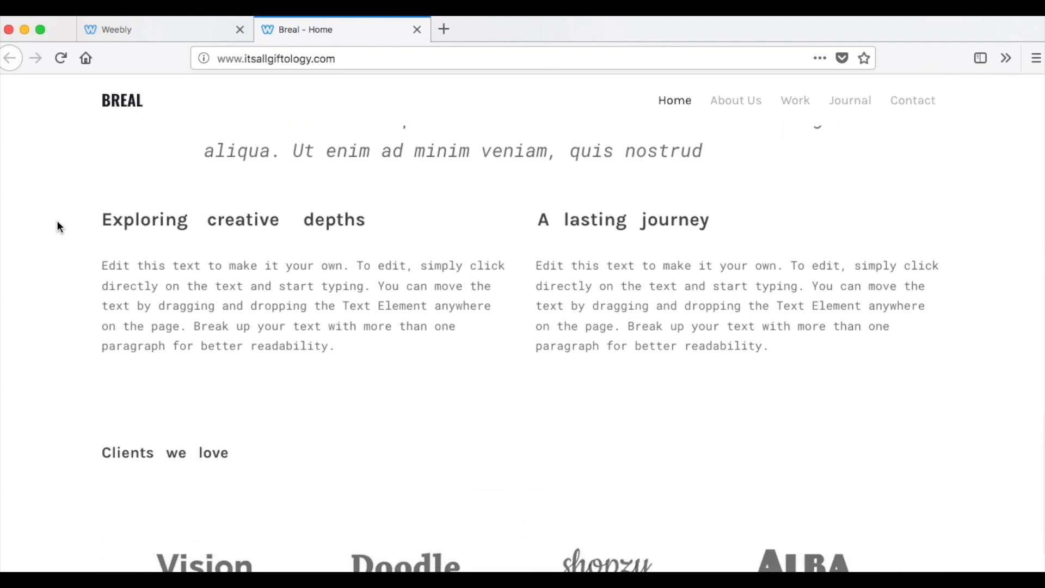
{"action": "left_click", "coordinate": [164, 30]}
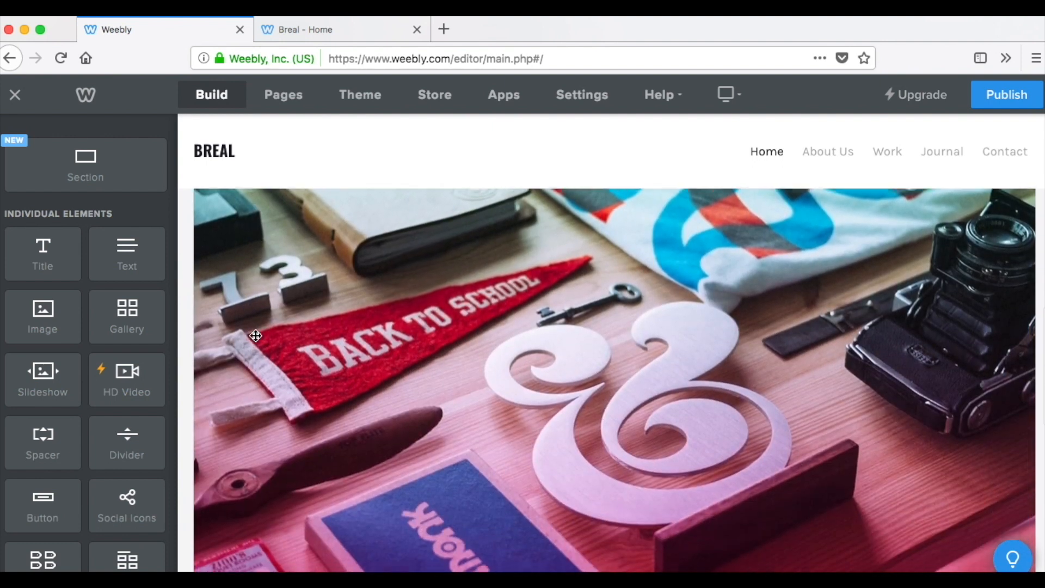
{"action": "scroll", "scroll_direction": "down", "scroll_amount": 3}
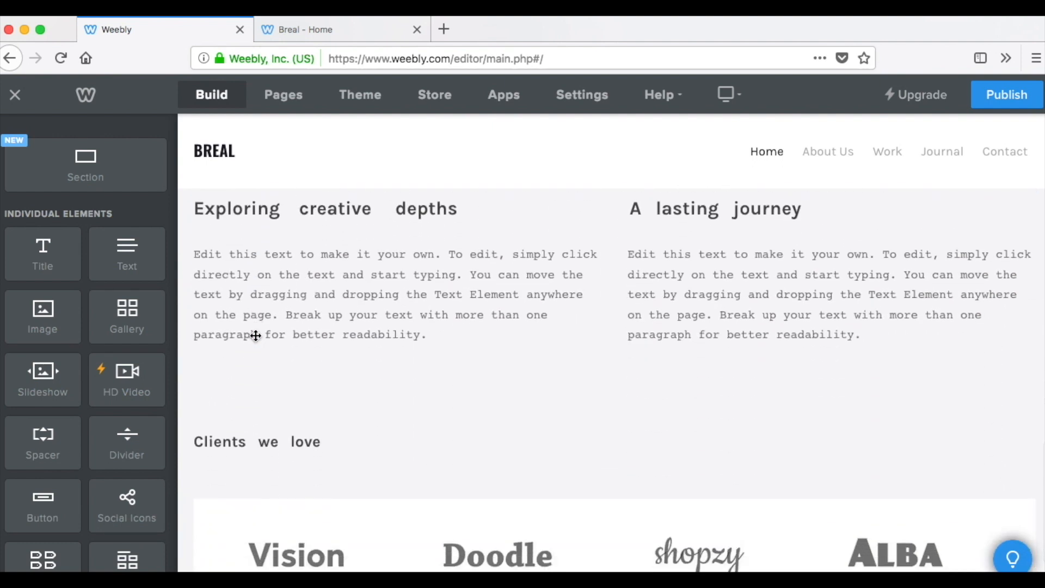